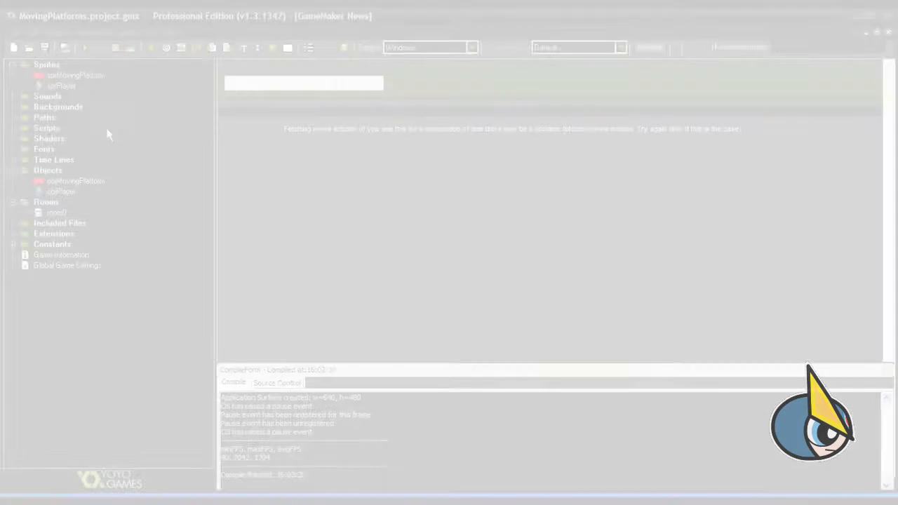
# Open the objMovingPlatform object's properties from the resource tree.
pyautogui.click(75, 181)
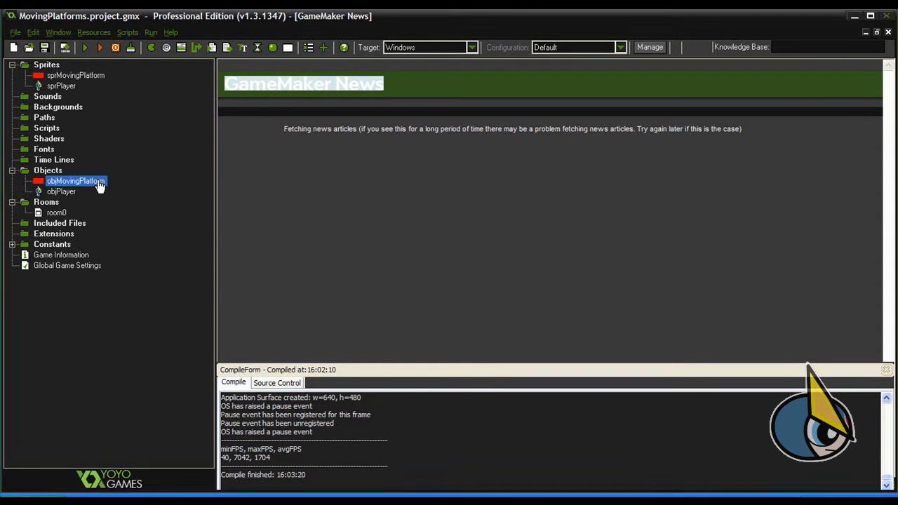
pyautogui.doubleClick(75, 181)
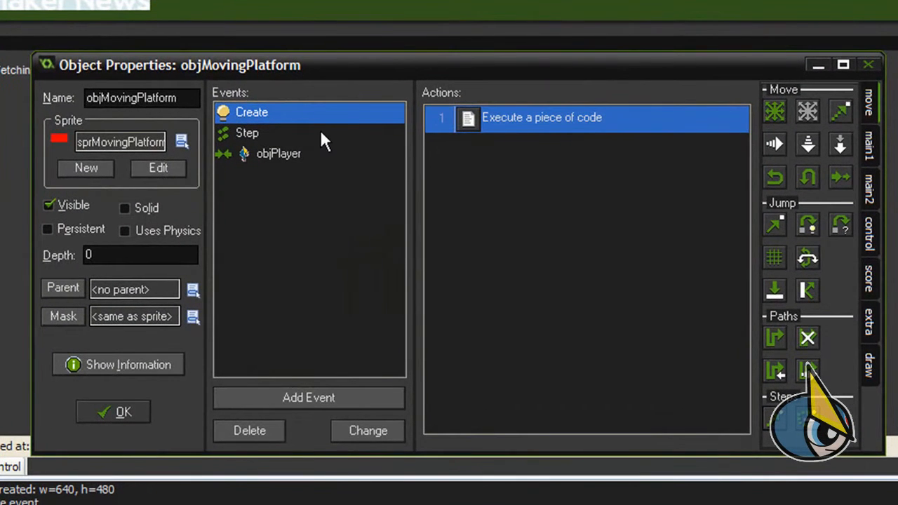
# Add 'x += cos(other.angle) * other.angle_multiplier;' to the Step event's code and save.
pyautogui.click(247, 133)
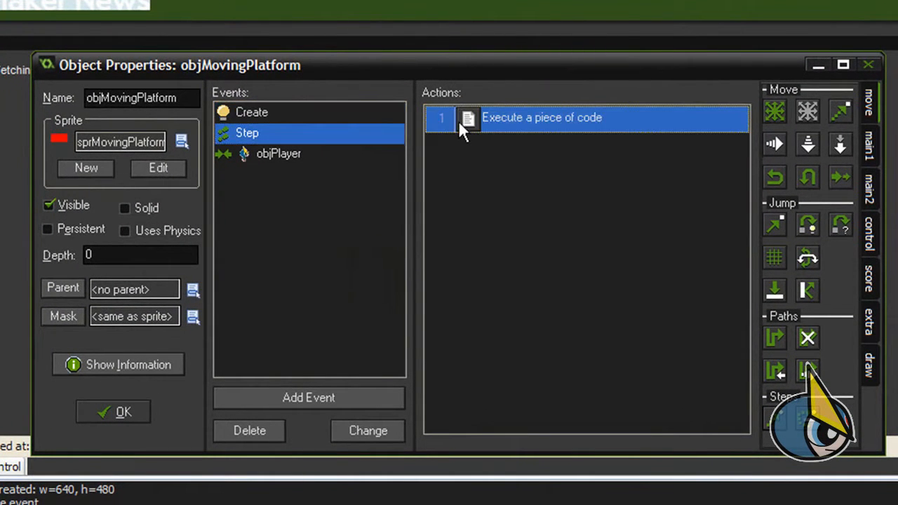
pyautogui.doubleClick(540, 118)
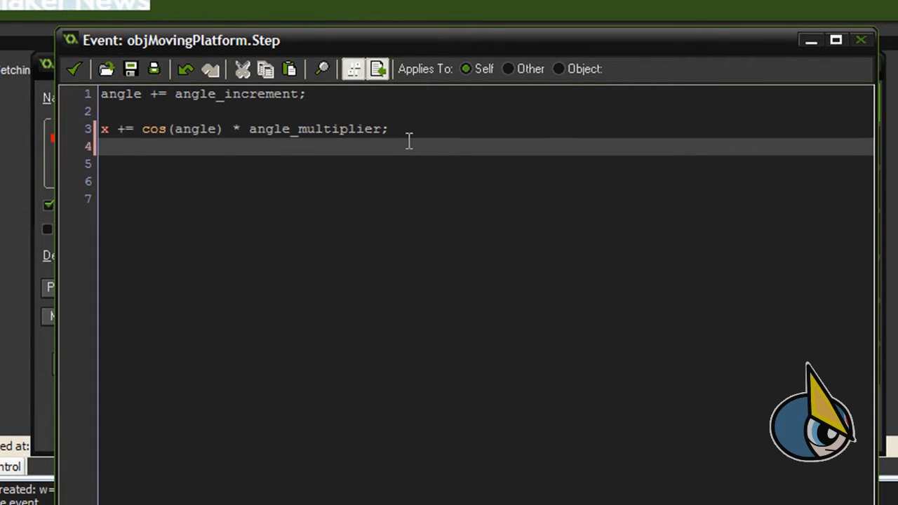
pyautogui.write('x += cos(other.angle) * other.angle_multiplier;')
pyautogui.write('y += sin(angle) * angle_multiplier;')
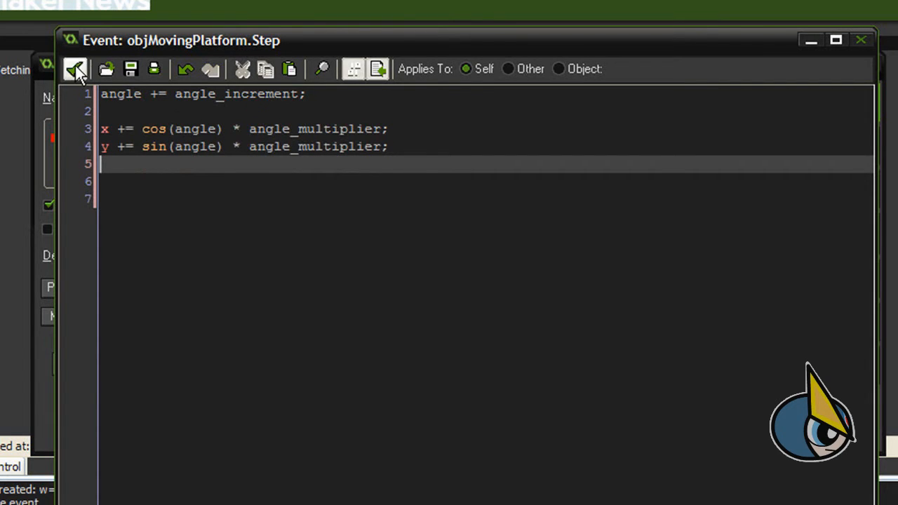
pyautogui.click(76, 69)
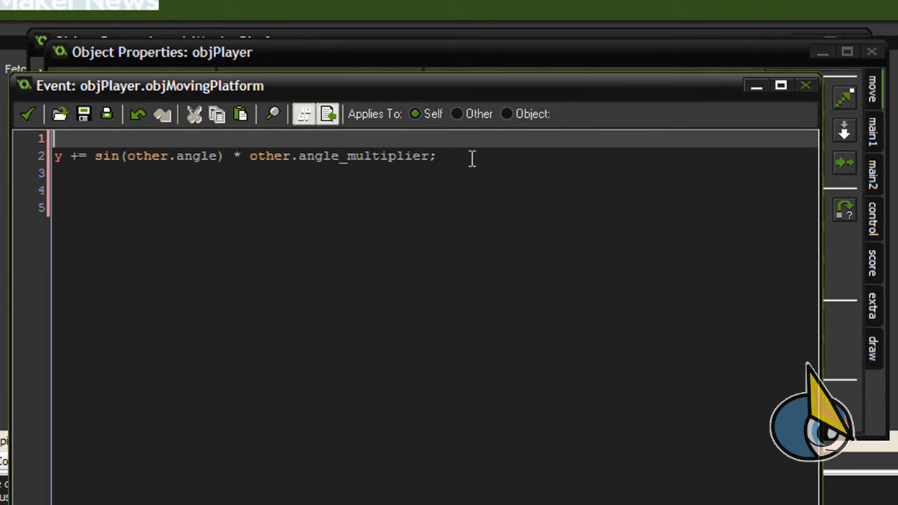
# Add 'x += cos(other.angle) * other.angle_multiplier;' to objPlayer's platform collision code.
pyautogui.write('x += cos(other.angle) * other.angle_multiplier;')
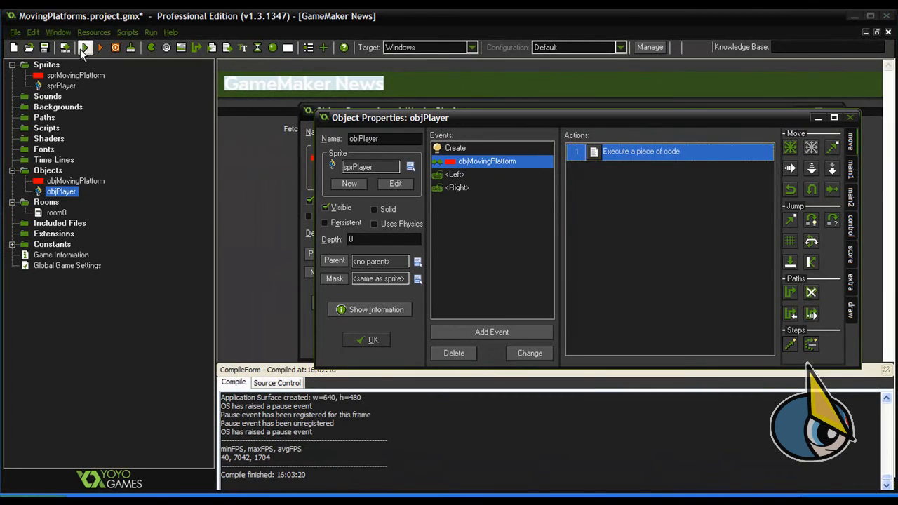
# Run the game to test the player on the circular platform.
pyautogui.click(100, 47)
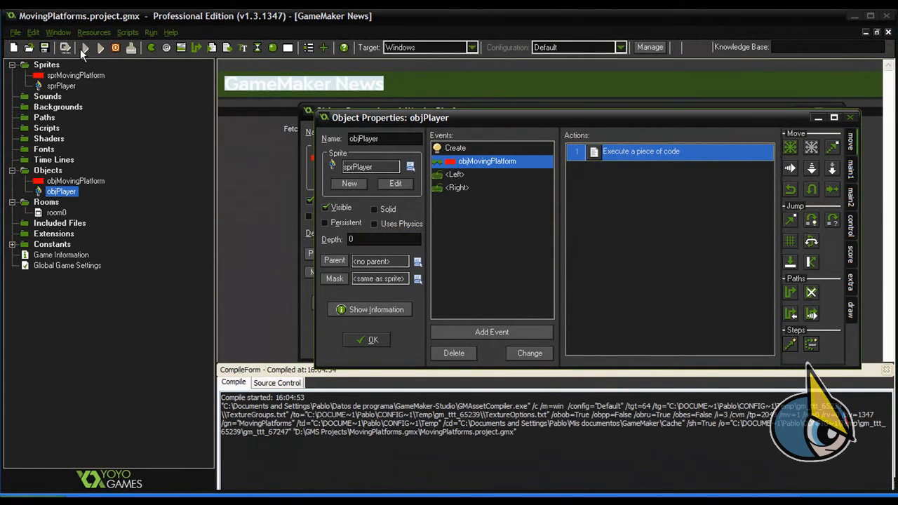
pyautogui.click(100, 47)
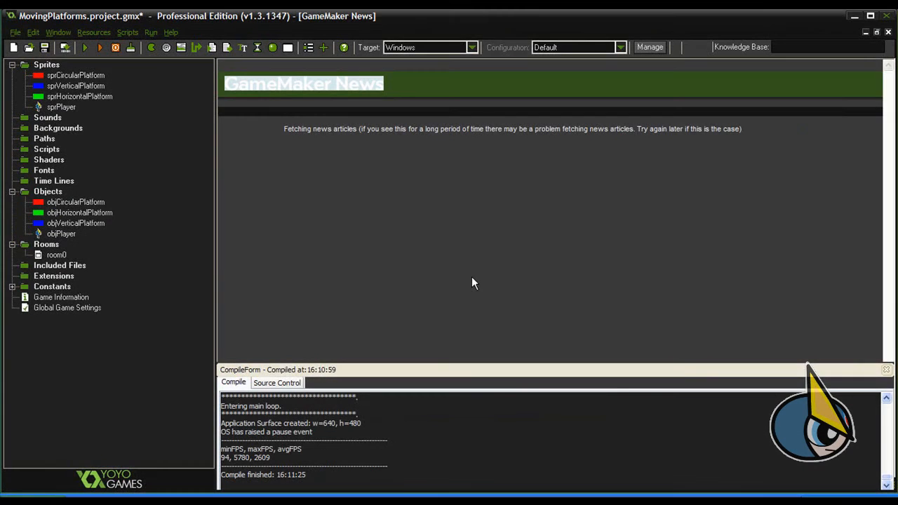
pyautogui.moveTo(454, 223)
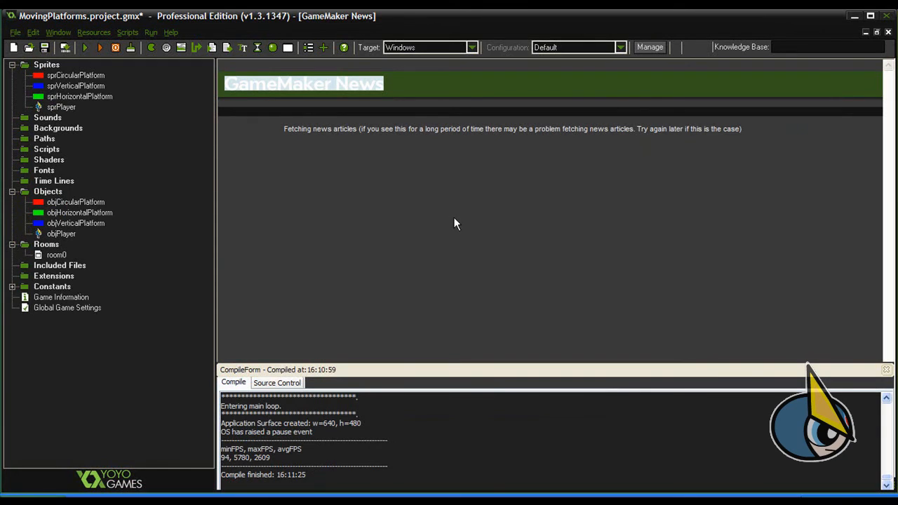
pyautogui.moveTo(125, 106)
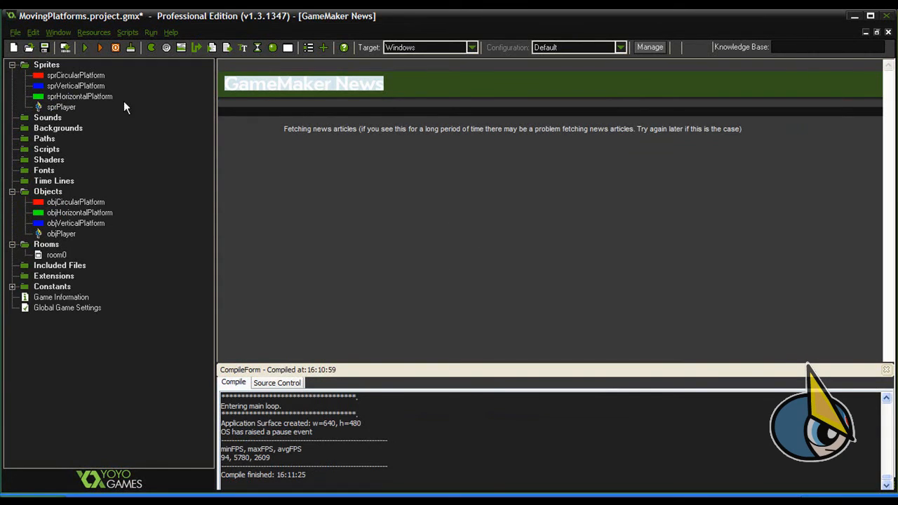
pyautogui.click(75, 86)
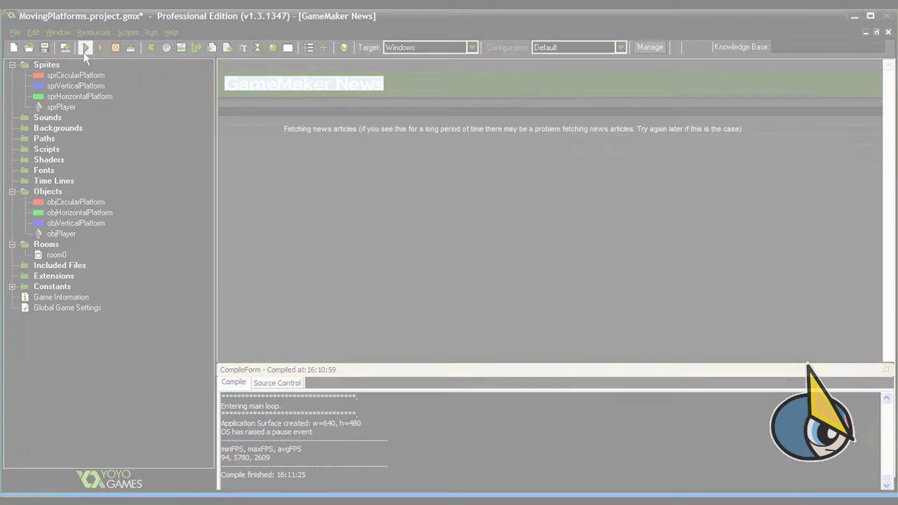
# Run the game and focus the window showing the green, red and blue platforms.
pyautogui.click(43, 47)
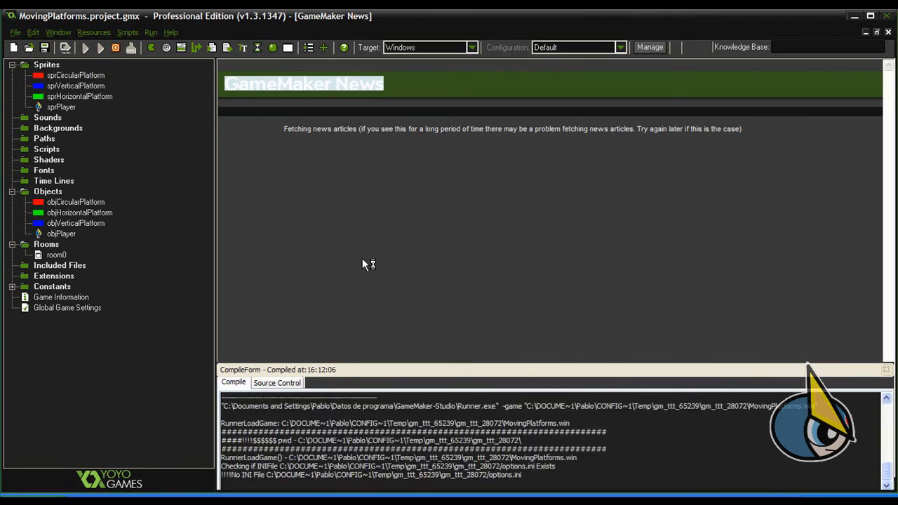
pyautogui.click(84, 47)
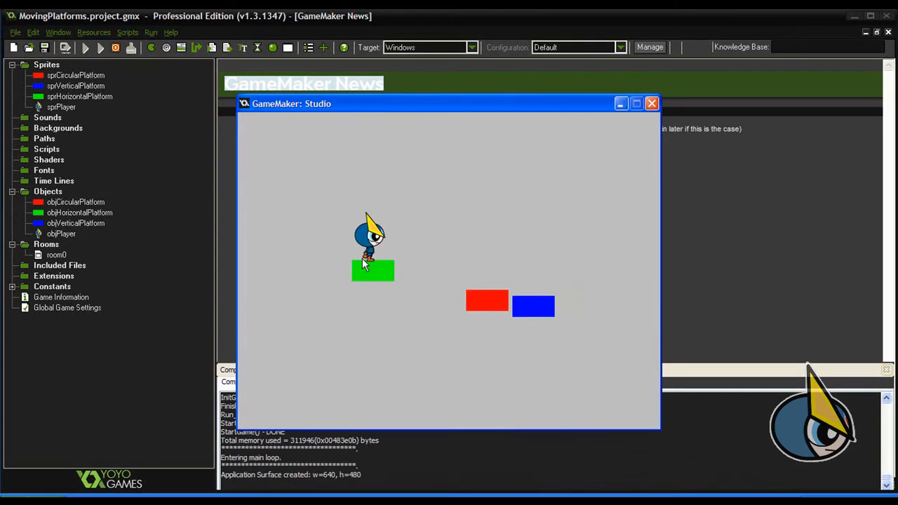